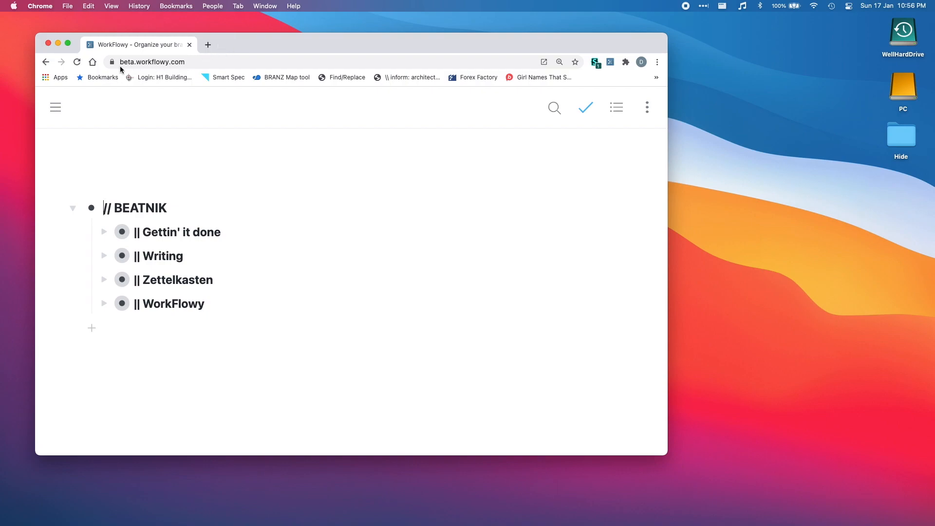
{"action": "mouse_move", "coordinate": [188, 72]}
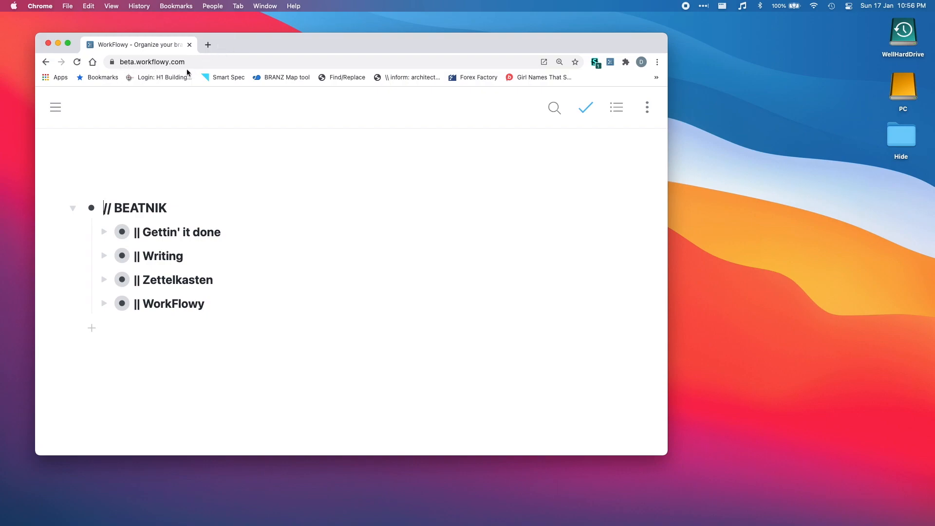
{"action": "mouse_move", "coordinate": [217, 125]}
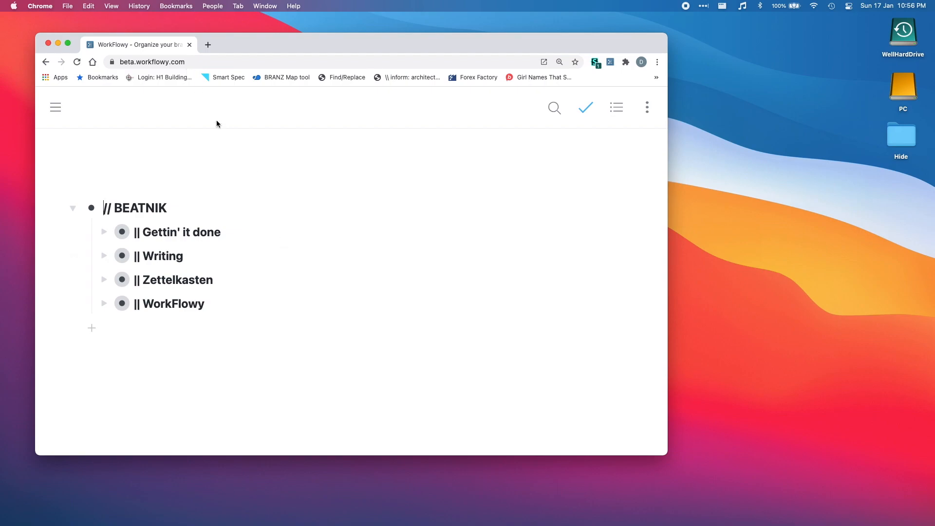
{"action": "mouse_move", "coordinate": [193, 77]}
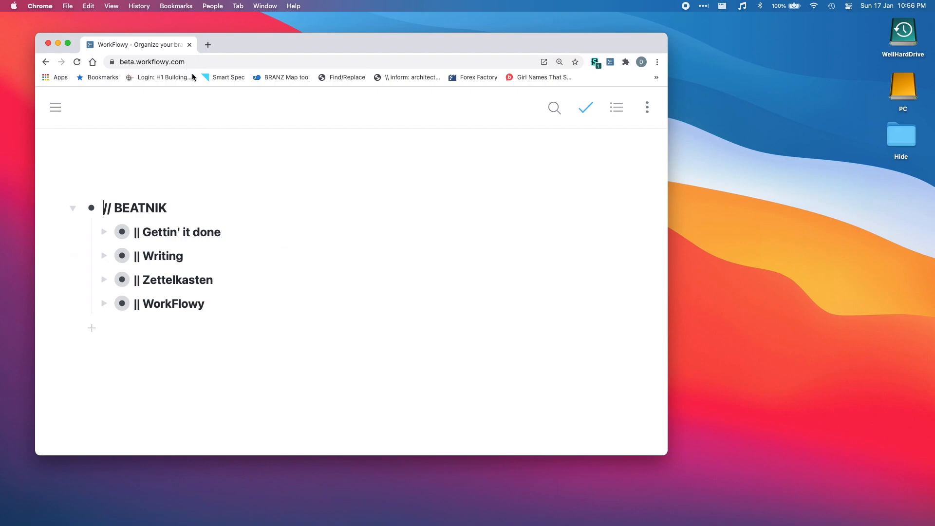
{"action": "mouse_move", "coordinate": [231, 114]}
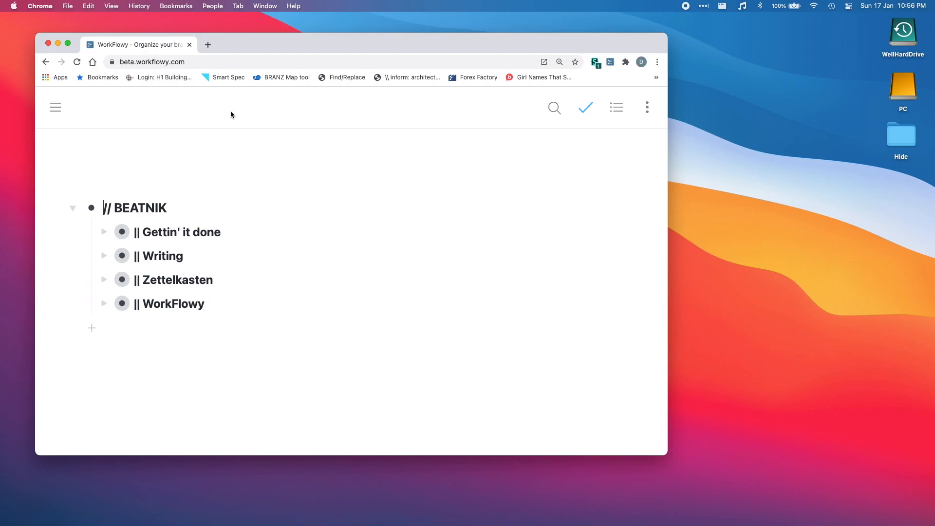
{"action": "mouse_move", "coordinate": [178, 181]}
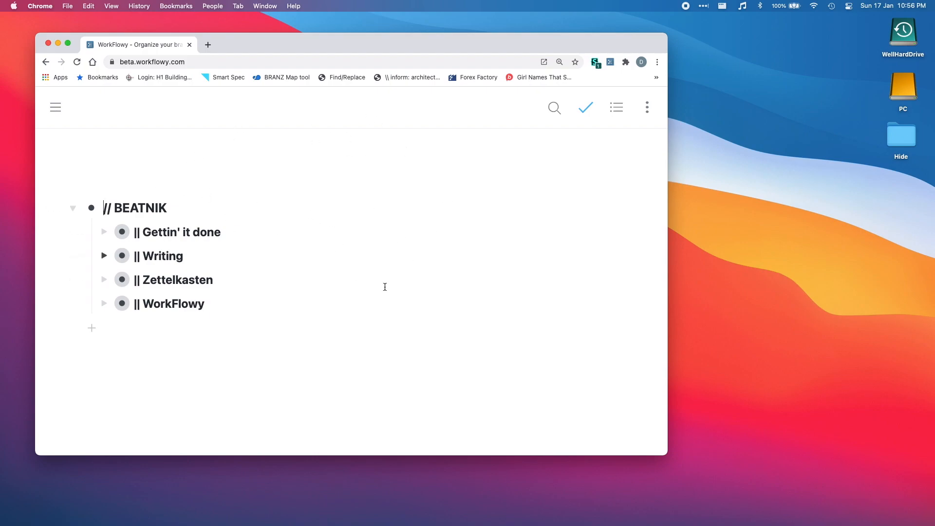
{"action": "mouse_move", "coordinate": [313, 178]}
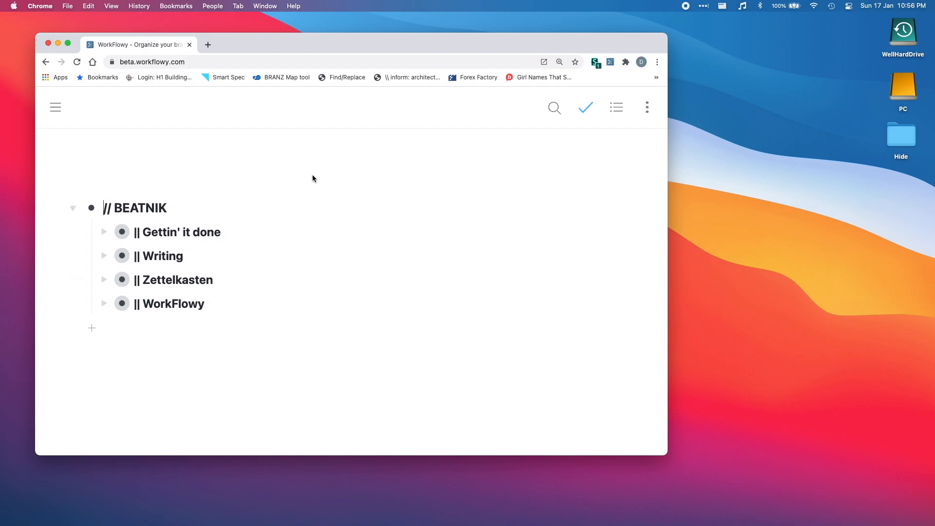
{"action": "mouse_move", "coordinate": [216, 135]}
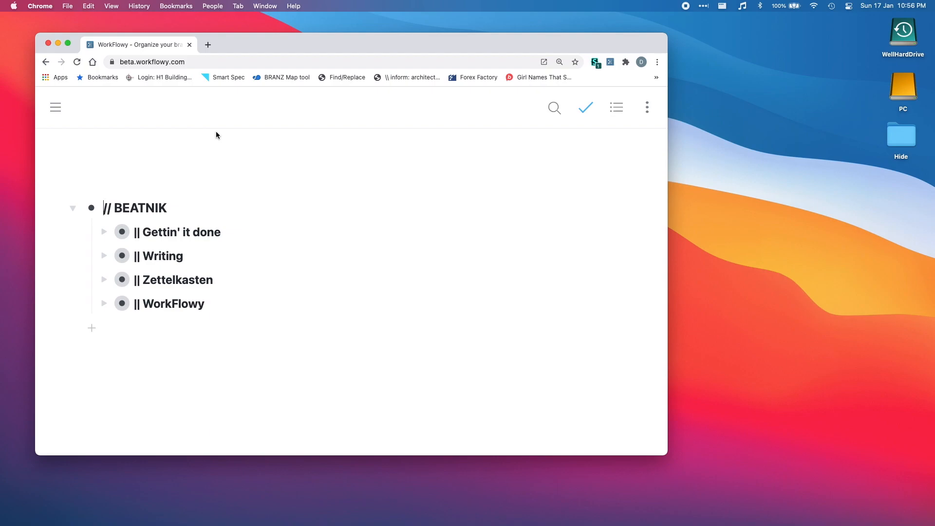
{"action": "mouse_move", "coordinate": [265, 178]}
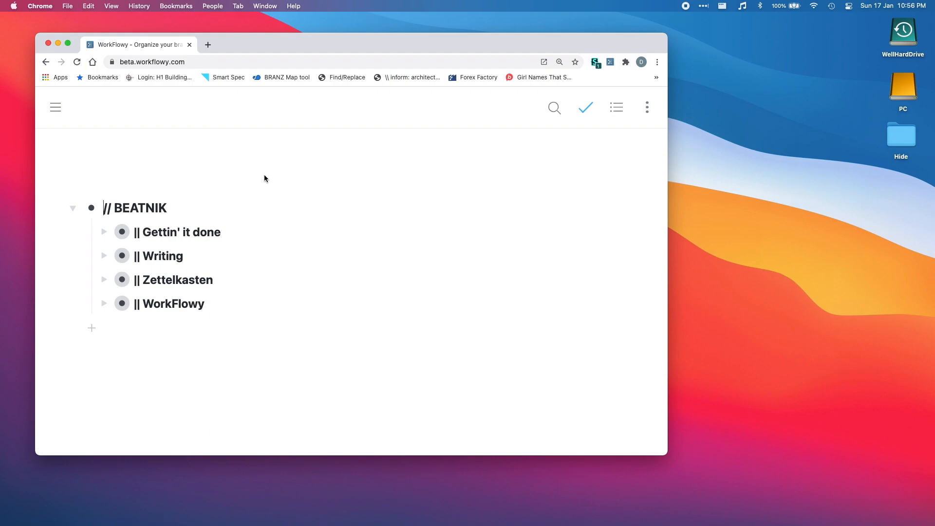
{"action": "mouse_move", "coordinate": [320, 75]}
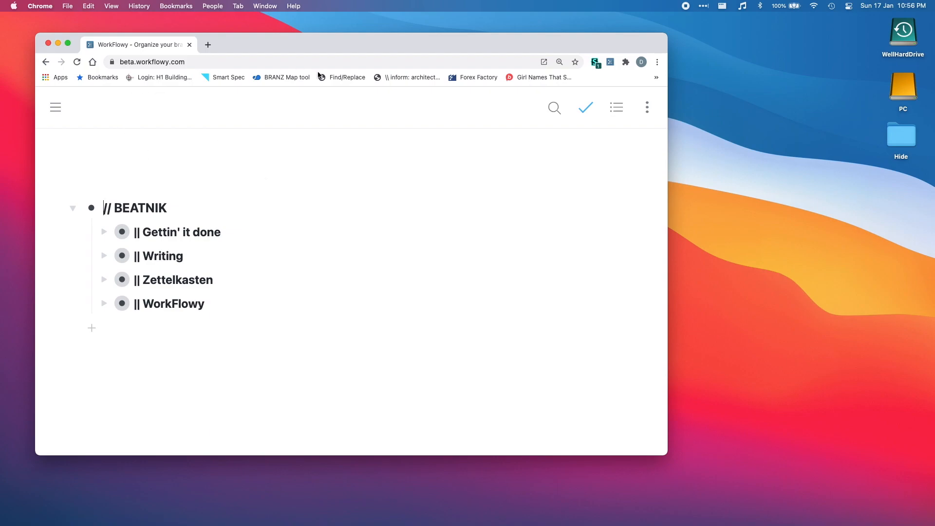
{"action": "mouse_move", "coordinate": [28, 83]}
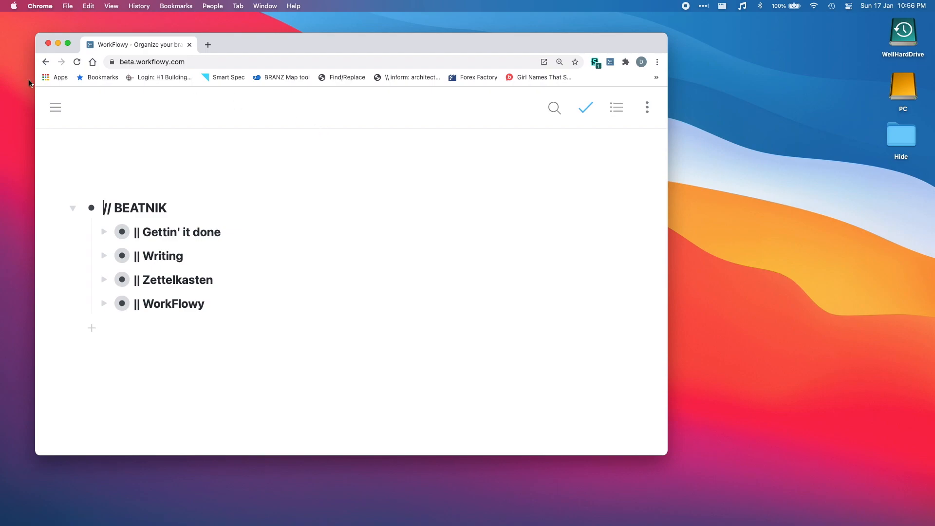
{"action": "mouse_move", "coordinate": [286, 77]}
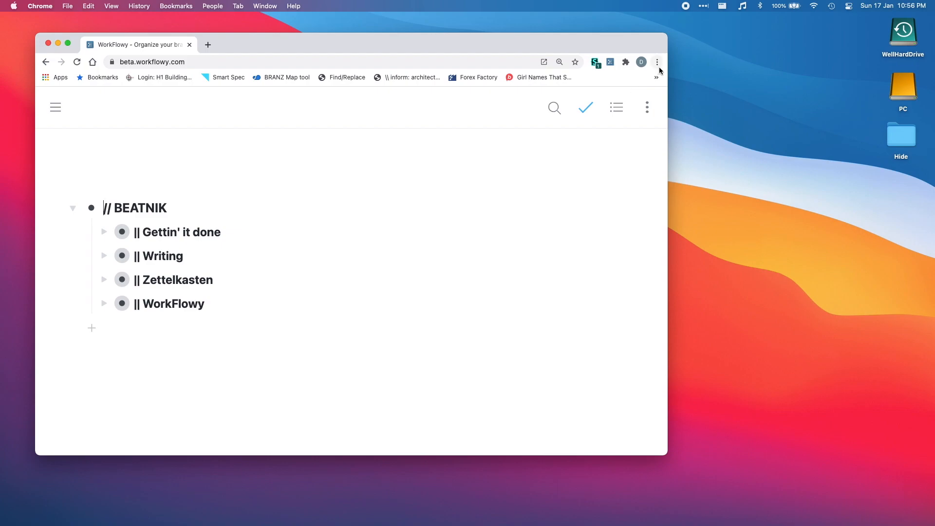
{"action": "mouse_move", "coordinate": [657, 62]}
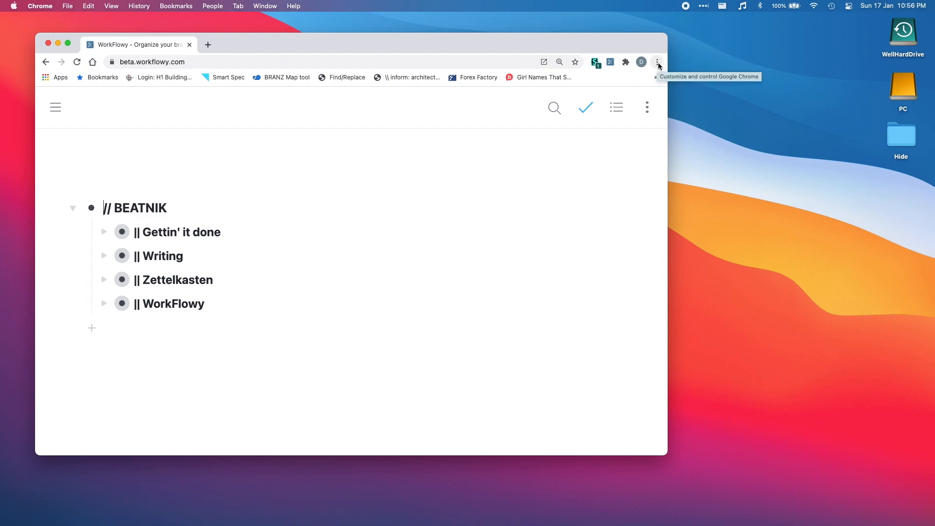
Step: Choose Create Shortcut from Chrome's More Tools menu for the WorkFlowy page
{"action": "left_click", "coordinate": [658, 61]}
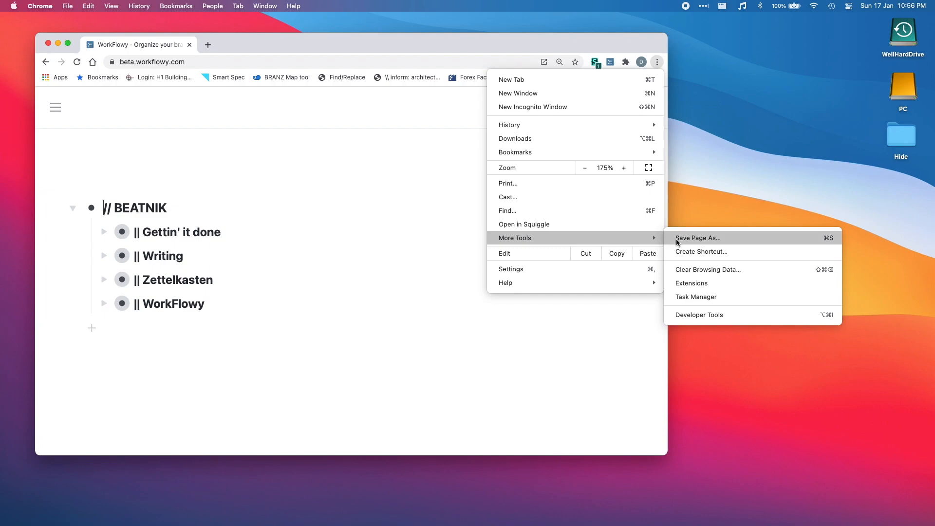
{"action": "mouse_move", "coordinate": [701, 251]}
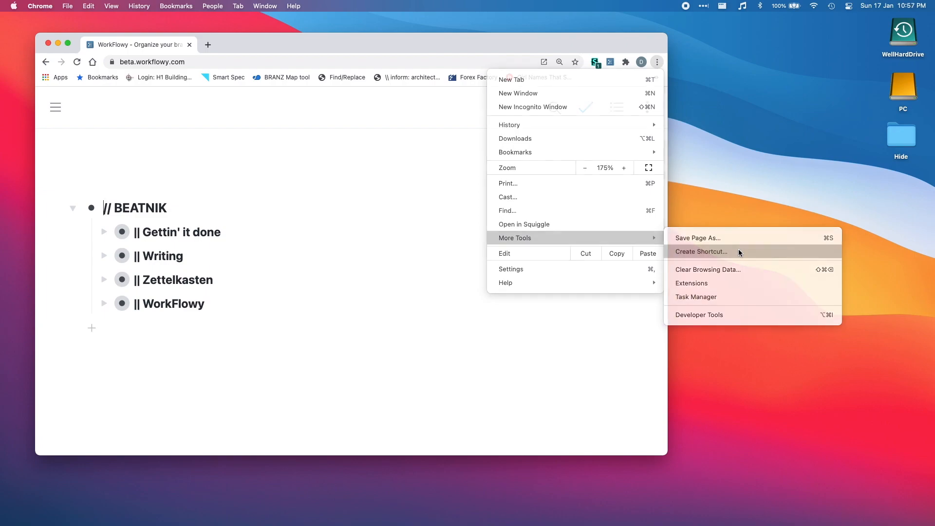
{"action": "left_click", "coordinate": [701, 251]}
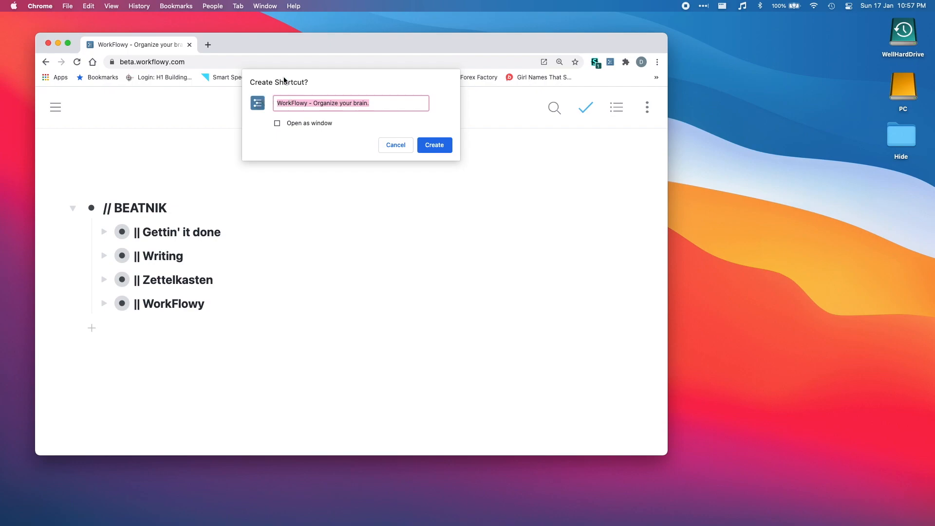
Step: Name the WorkFlowy shortcut 'ChromeFlowy' and create it
{"action": "type", "text": "Chro"}
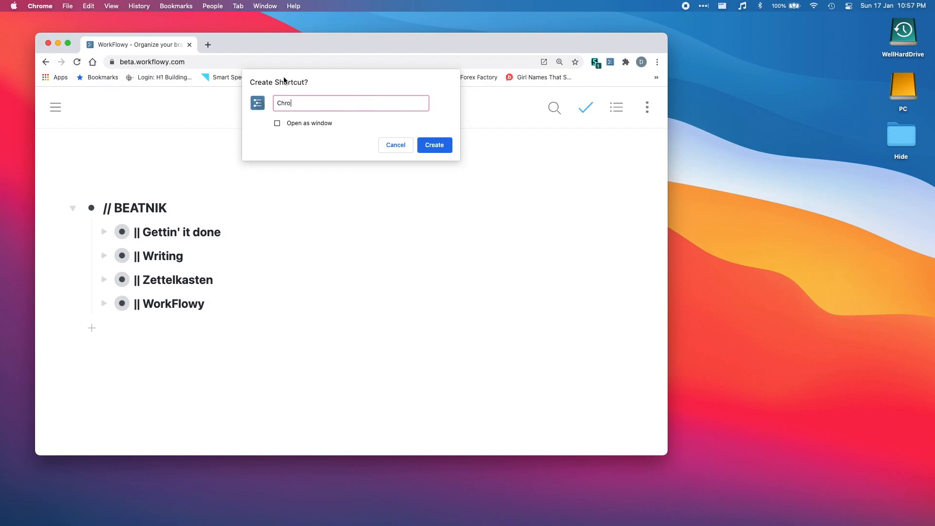
{"action": "type", "text": "meFlo"}
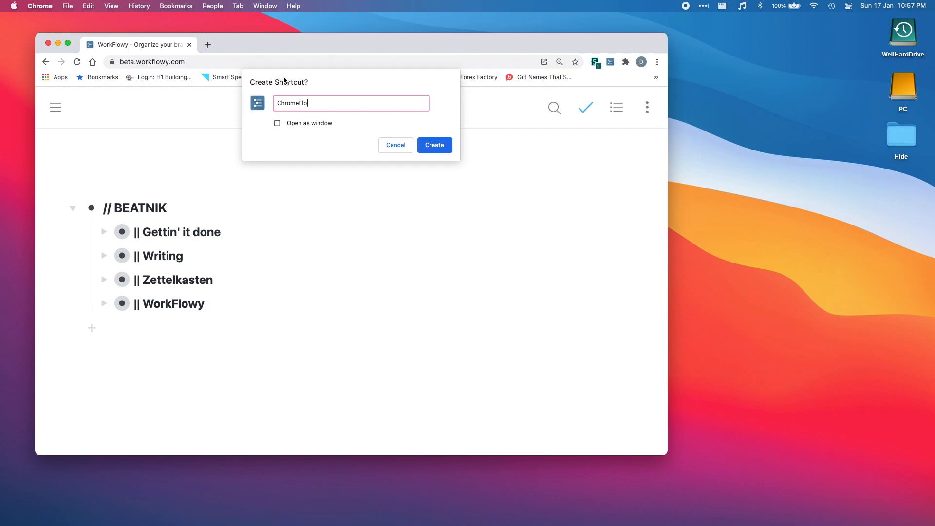
{"action": "type", "text": "wy"}
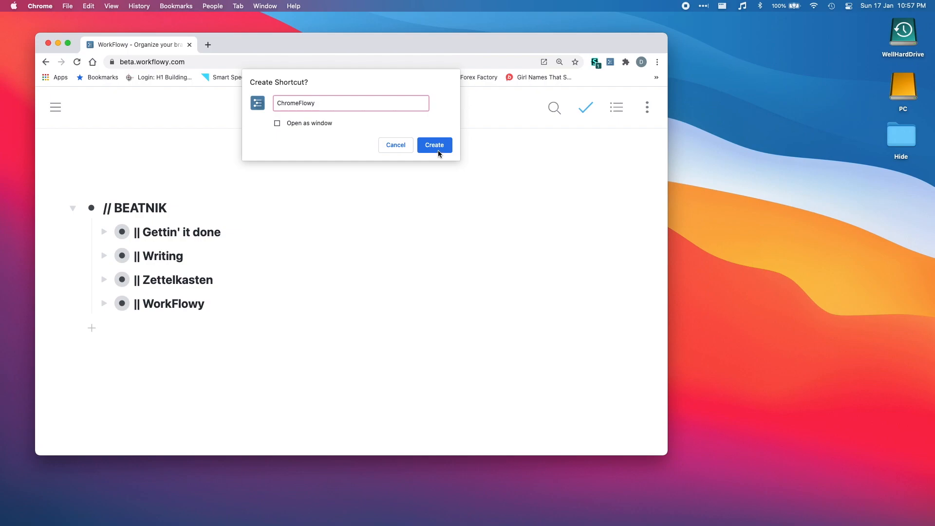
{"action": "left_click", "coordinate": [434, 145]}
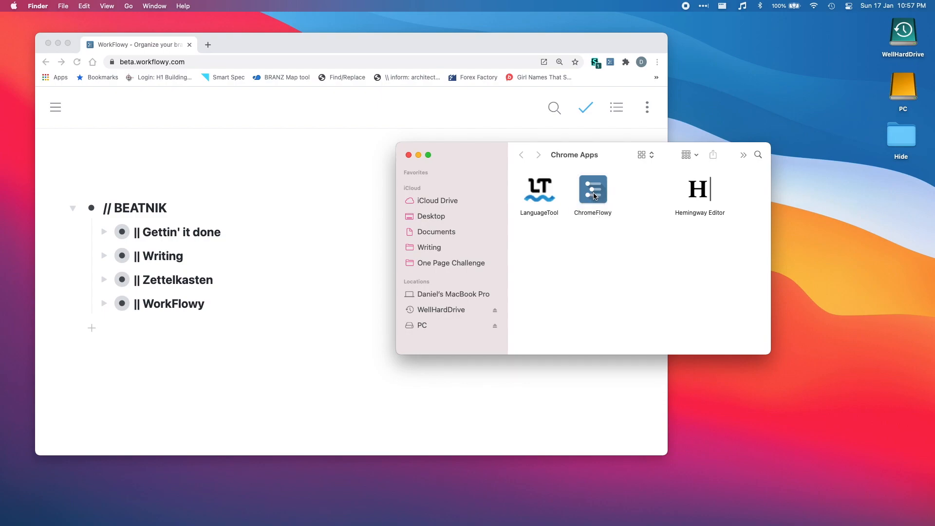
Step: Launch ChromeFlowy from the Chrome Apps folder in Finder
{"action": "left_click", "coordinate": [592, 189]}
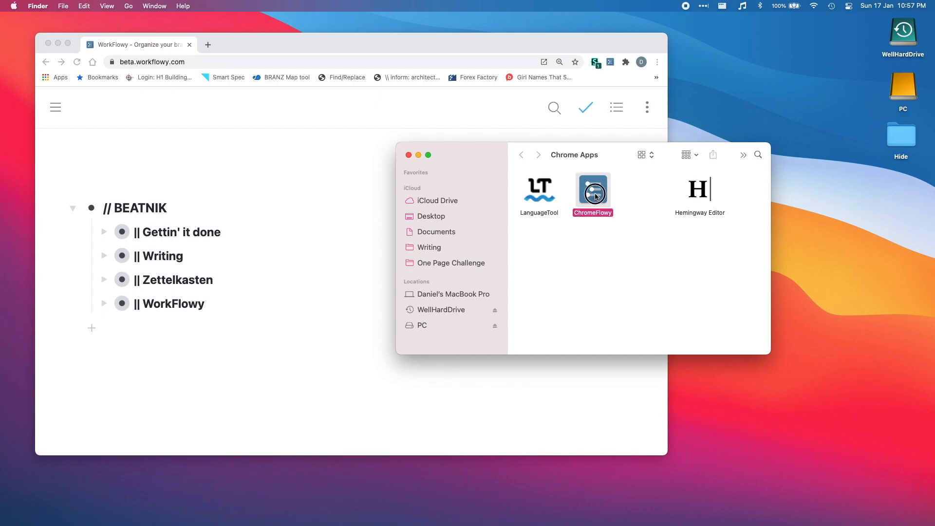
{"action": "double_click", "coordinate": [593, 188]}
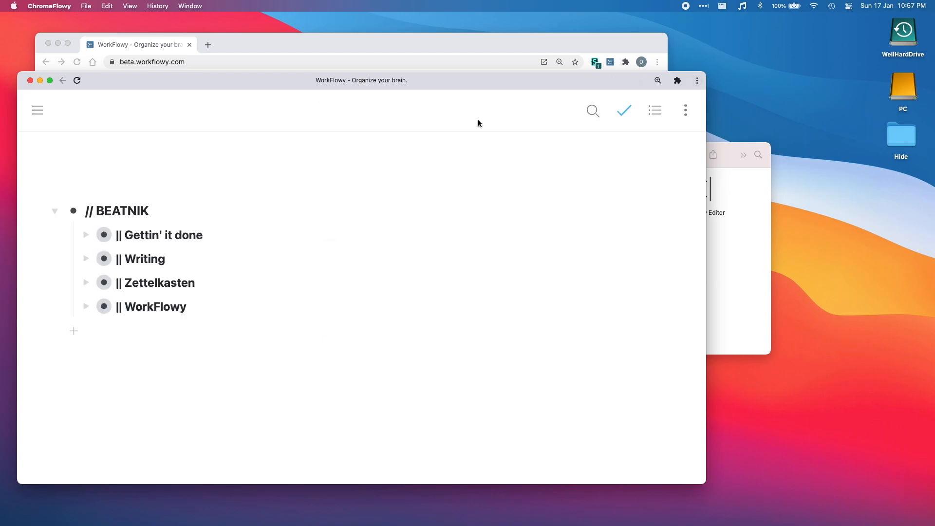
{"action": "mouse_move", "coordinate": [618, 245]}
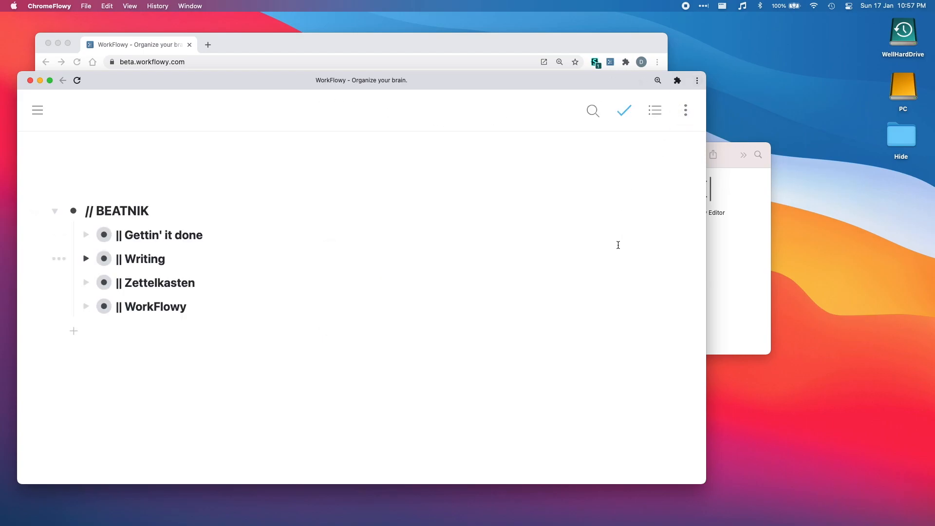
{"action": "mouse_move", "coordinate": [193, 187]}
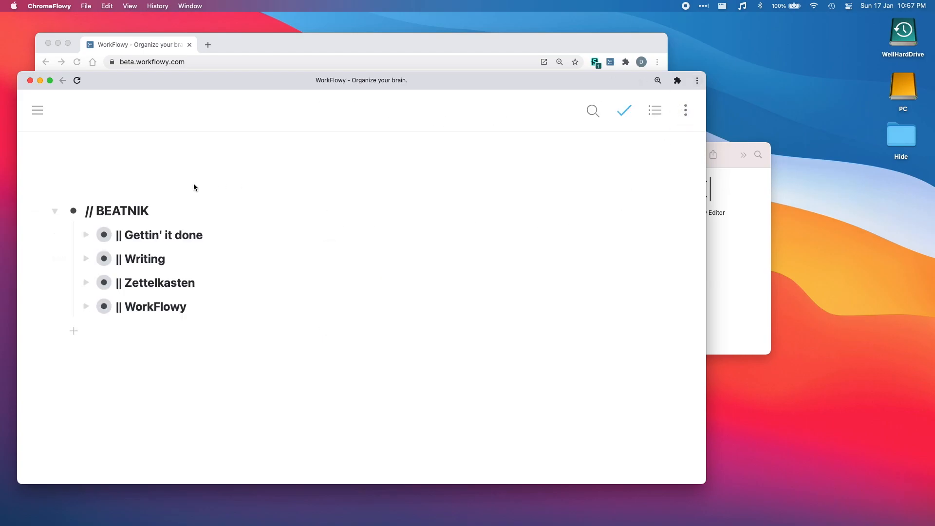
{"action": "mouse_move", "coordinate": [226, 56]}
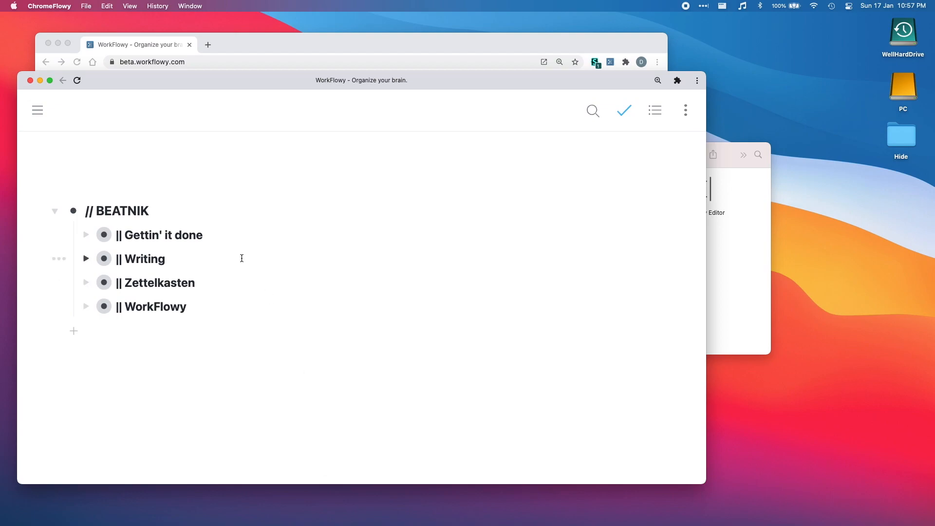
{"action": "mouse_move", "coordinate": [241, 489]}
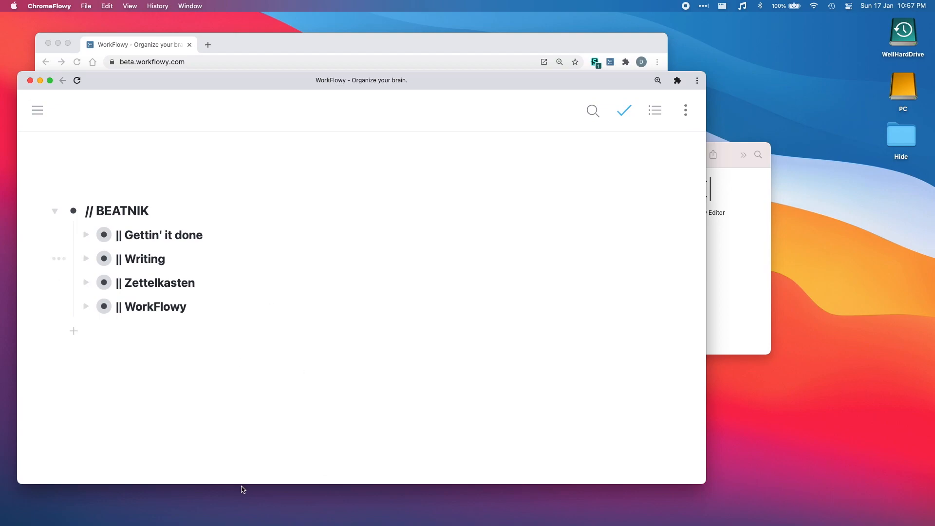
{"action": "mouse_move", "coordinate": [286, 500]}
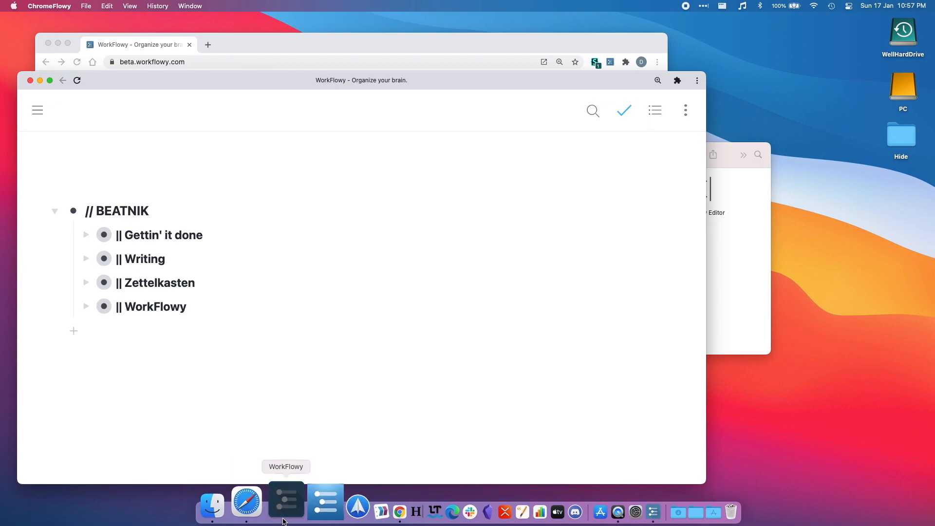
{"action": "left_click", "coordinate": [286, 501]}
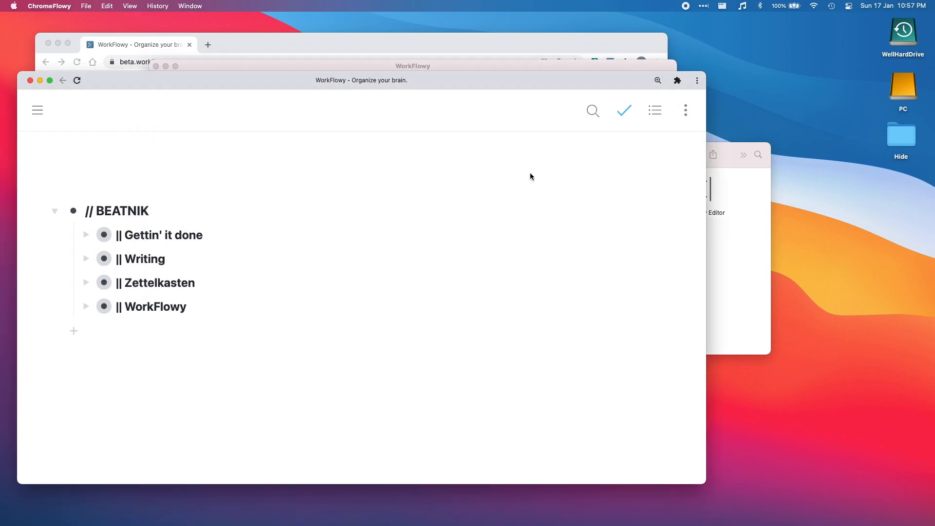
{"action": "mouse_move", "coordinate": [617, 134]}
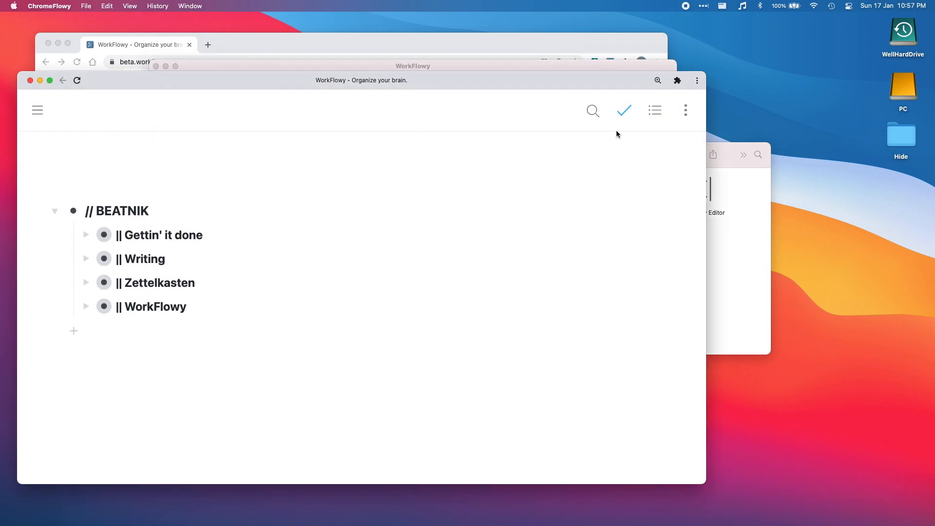
{"action": "left_click", "coordinate": [685, 110]}
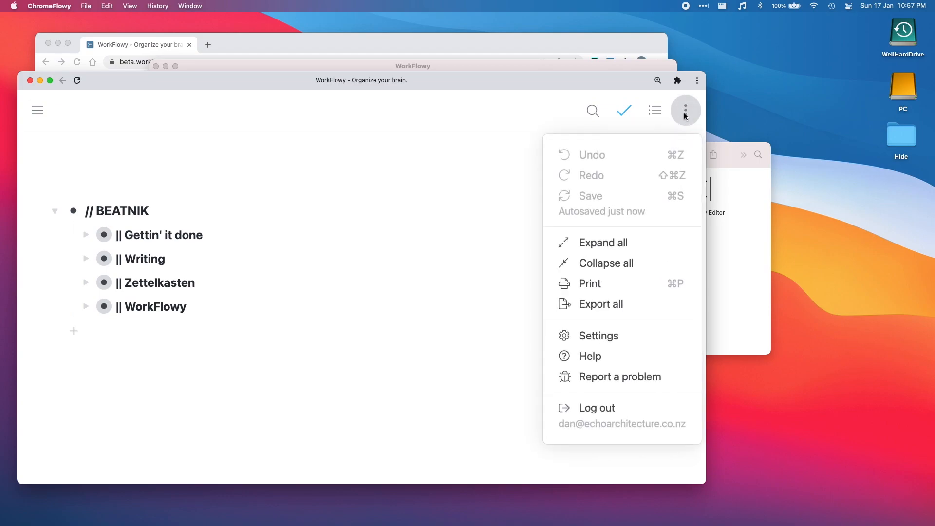
{"action": "mouse_move", "coordinate": [507, 162]}
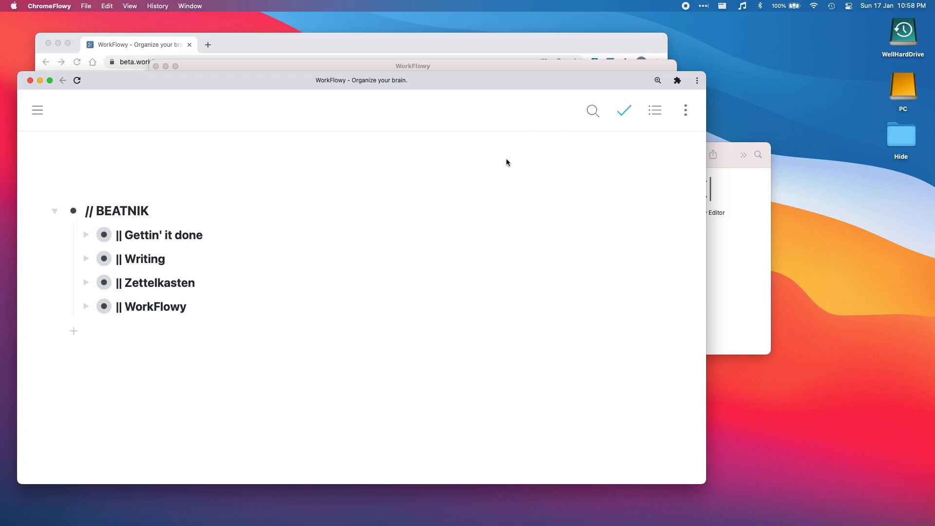
{"action": "mouse_move", "coordinate": [441, 52]}
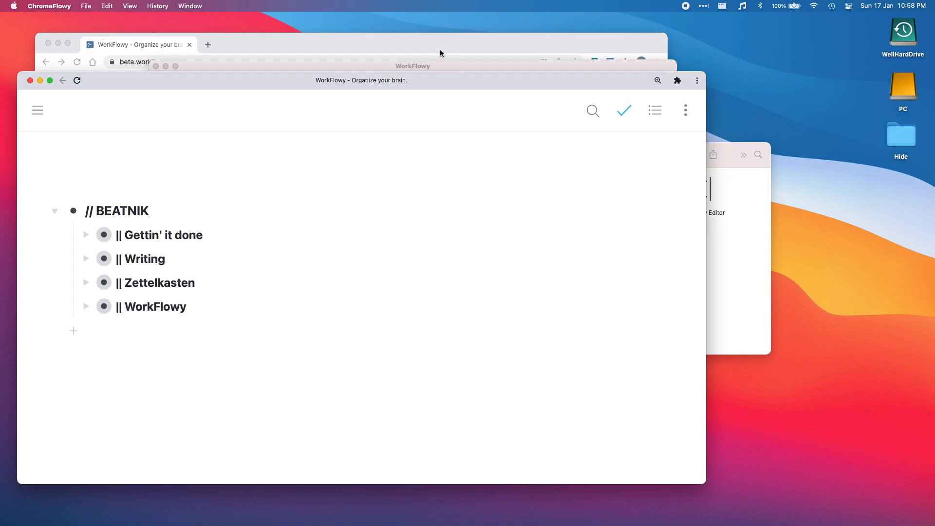
{"action": "left_click", "coordinate": [412, 66]}
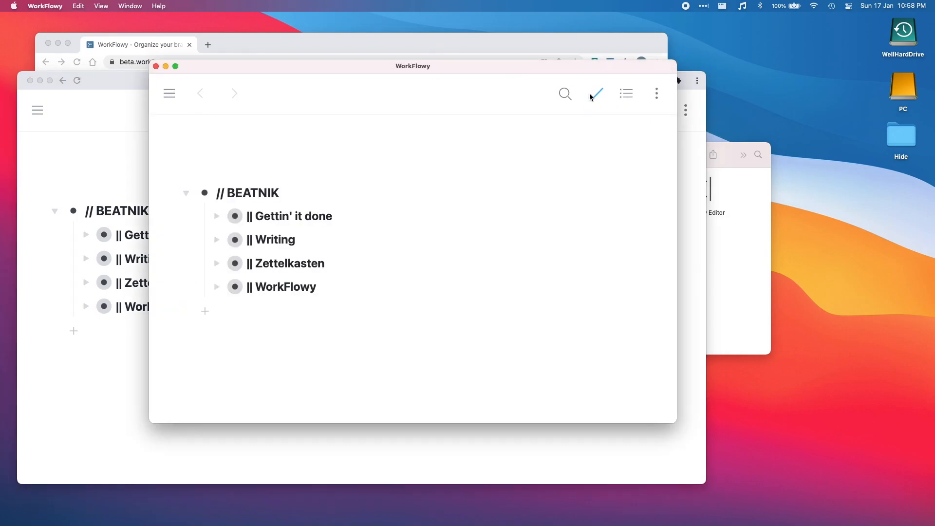
{"action": "mouse_move", "coordinate": [656, 94]}
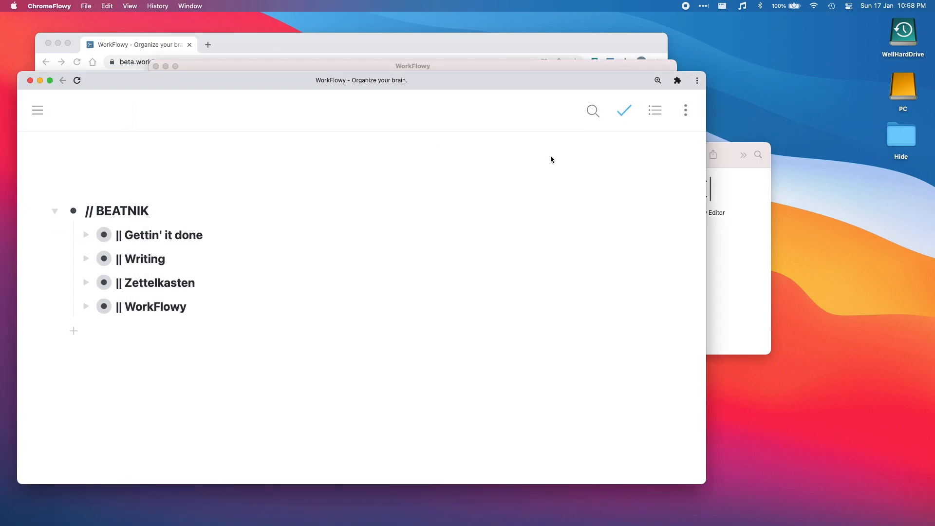
{"action": "mouse_move", "coordinate": [420, 298]}
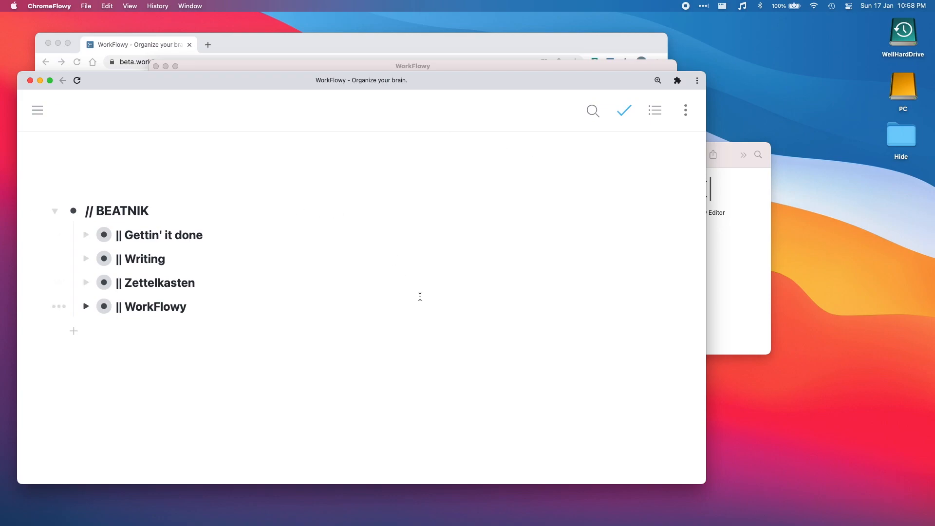
{"action": "mouse_move", "coordinate": [416, 196]}
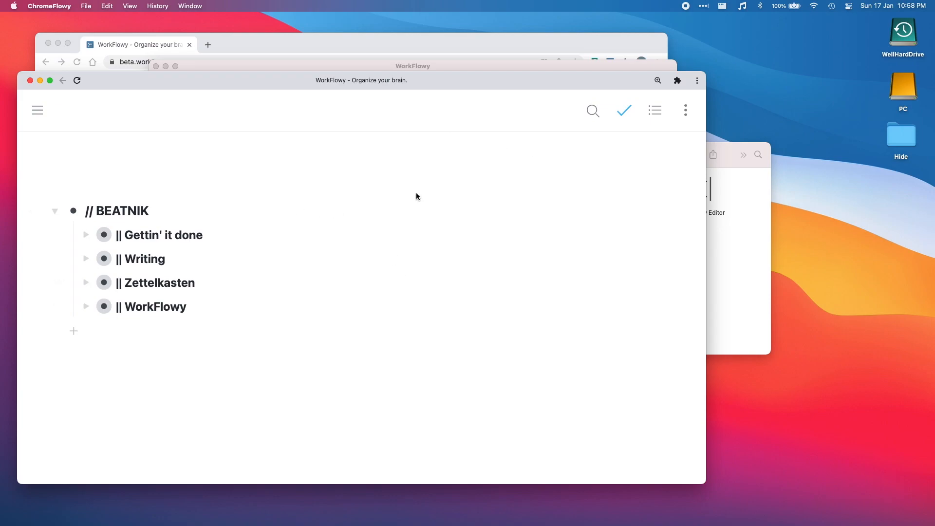
{"action": "mouse_move", "coordinate": [284, 37]}
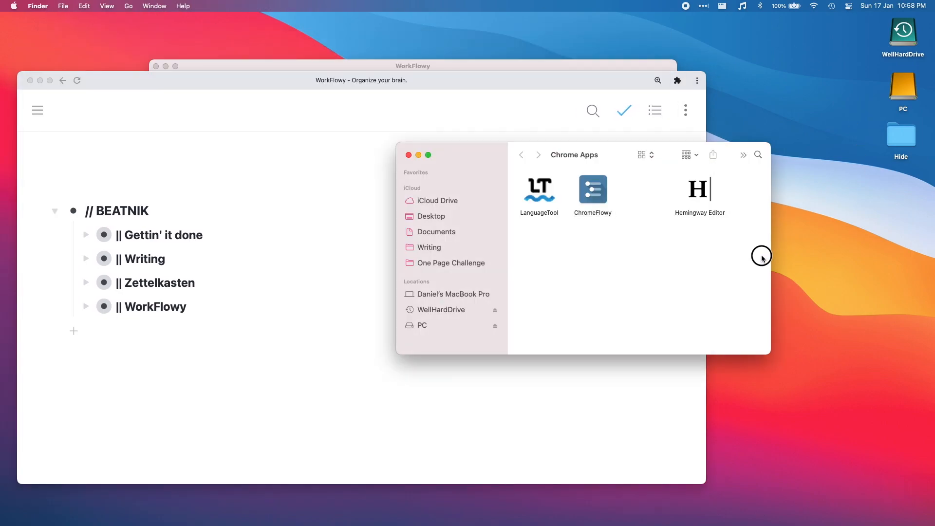
Step: Select ChromeFlowy in Chrome Apps, then switch from desktop WorkFlowy back to ChromeFlowy
{"action": "left_click", "coordinate": [592, 191]}
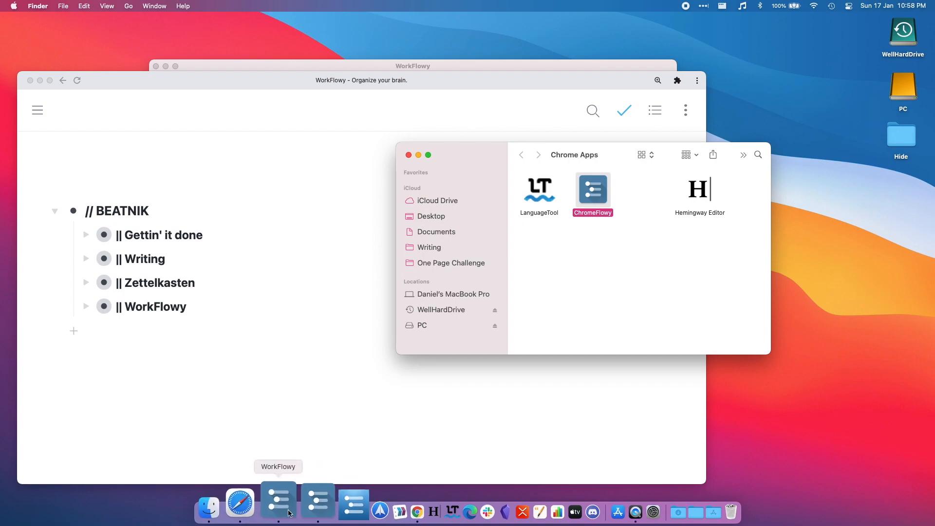
{"action": "left_click", "coordinate": [278, 501]}
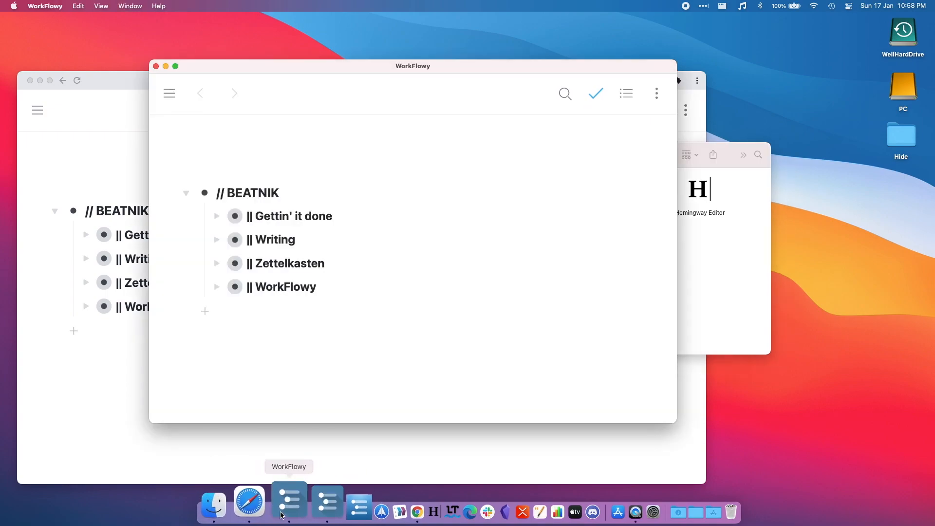
{"action": "mouse_move", "coordinate": [302, 499]}
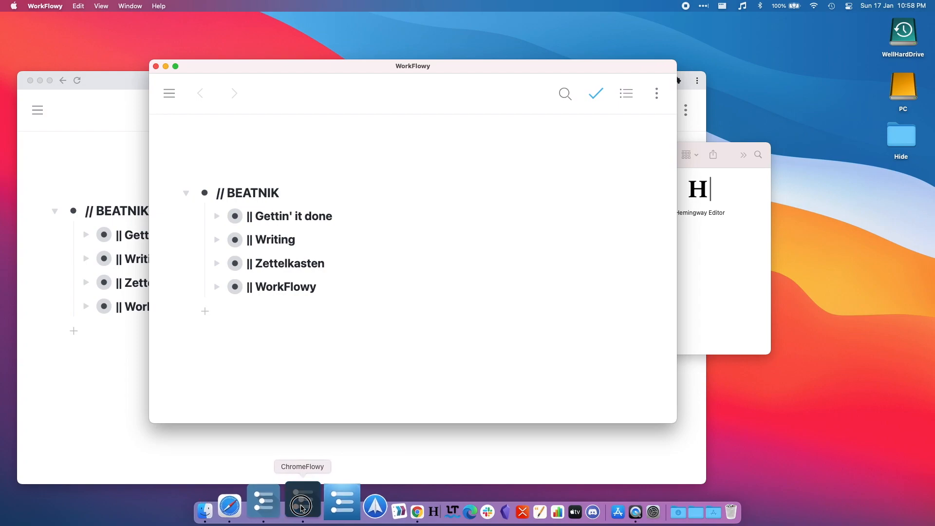
{"action": "left_click", "coordinate": [302, 500]}
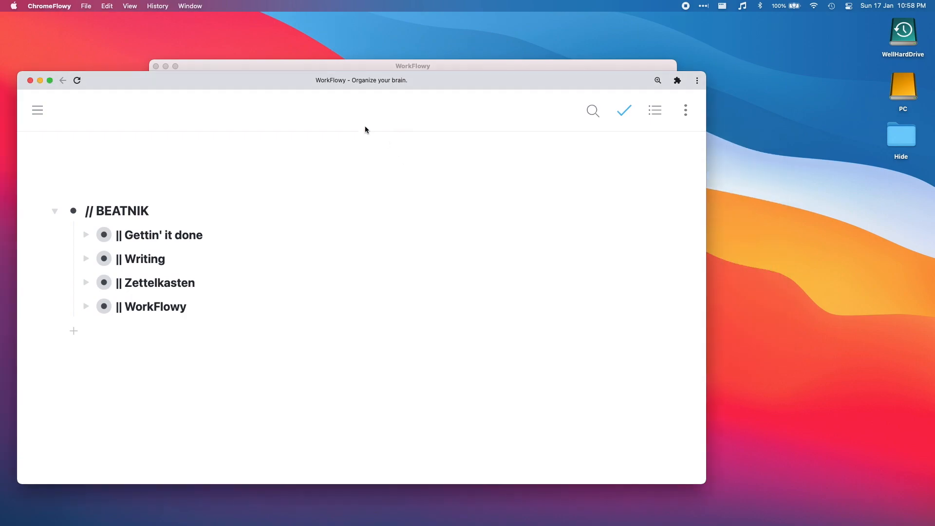
{"action": "mouse_move", "coordinate": [345, 172]}
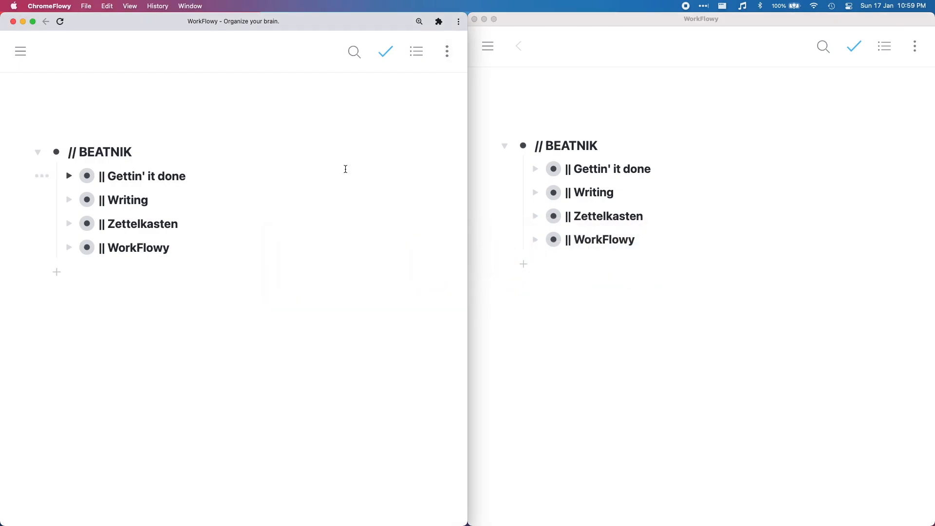
{"action": "mouse_move", "coordinate": [348, 219]}
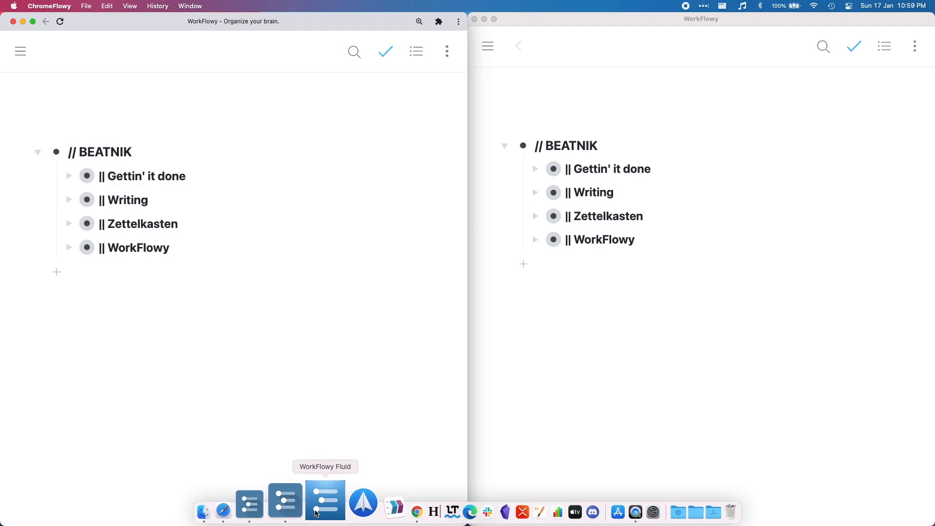
Step: Launch the WorkFlowy Fluid app from the Dock
{"action": "left_click", "coordinate": [324, 500]}
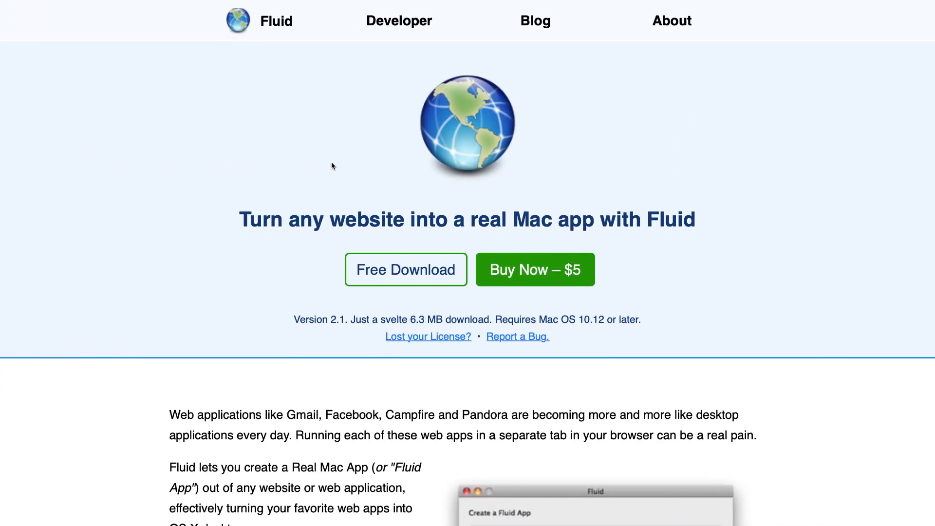
{"action": "scroll", "scroll_direction": "down", "scroll_amount": 3}
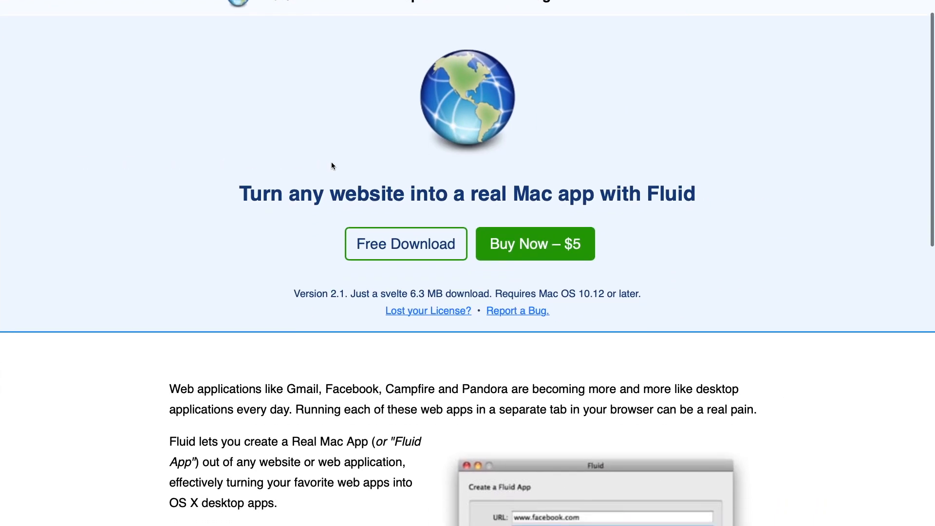
{"action": "scroll", "scroll_direction": "up", "scroll_amount": 3}
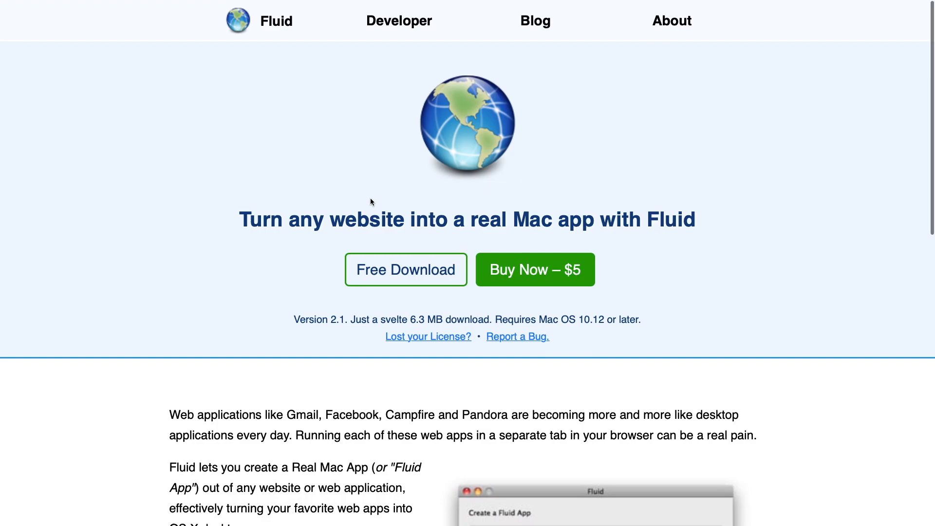
{"action": "mouse_move", "coordinate": [305, 218]}
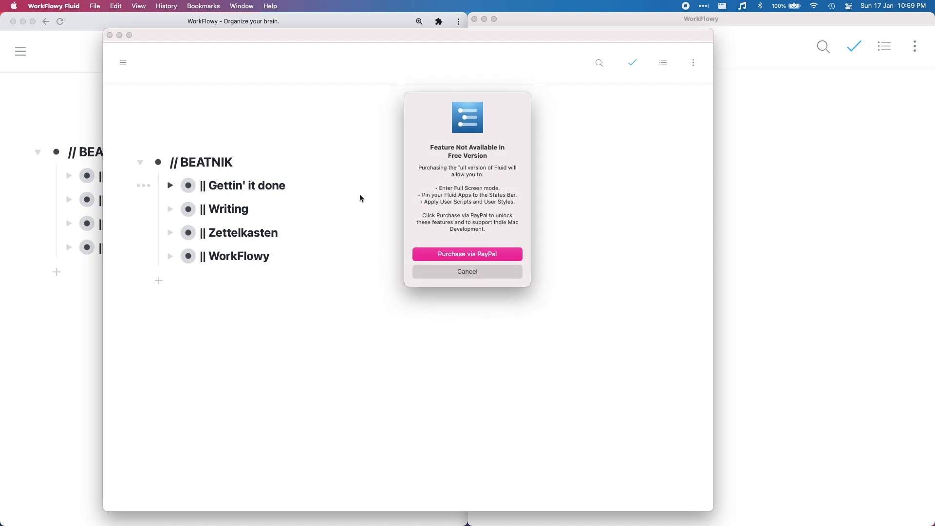
{"action": "mouse_move", "coordinate": [434, 276]}
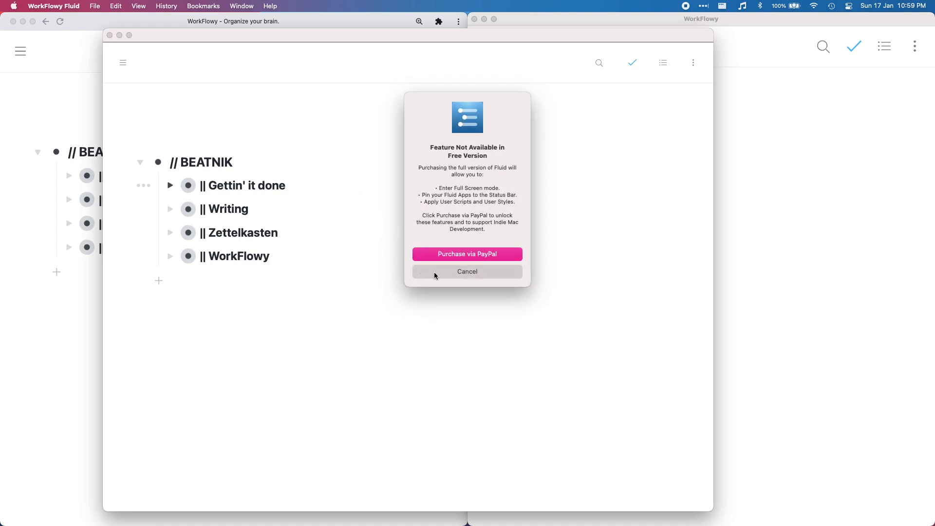
Step: Cancel Fluid's 'Feature Not Available in Free Version' dialog
{"action": "left_click", "coordinate": [467, 271]}
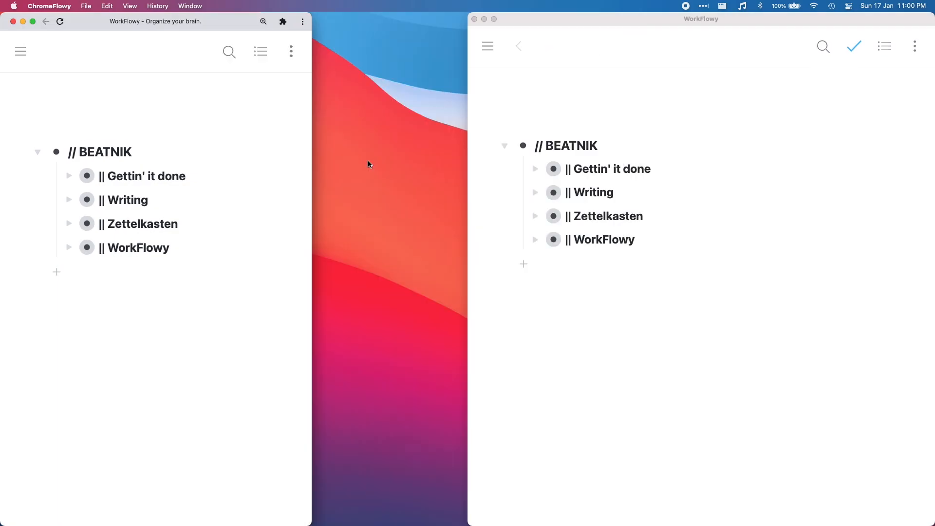
{"action": "mouse_move", "coordinate": [543, 353]}
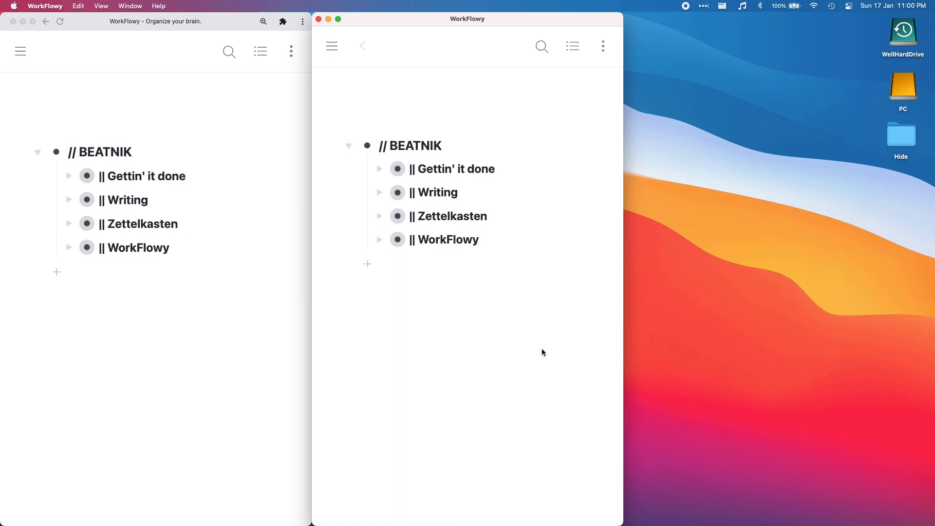
{"action": "mouse_move", "coordinate": [301, 208]}
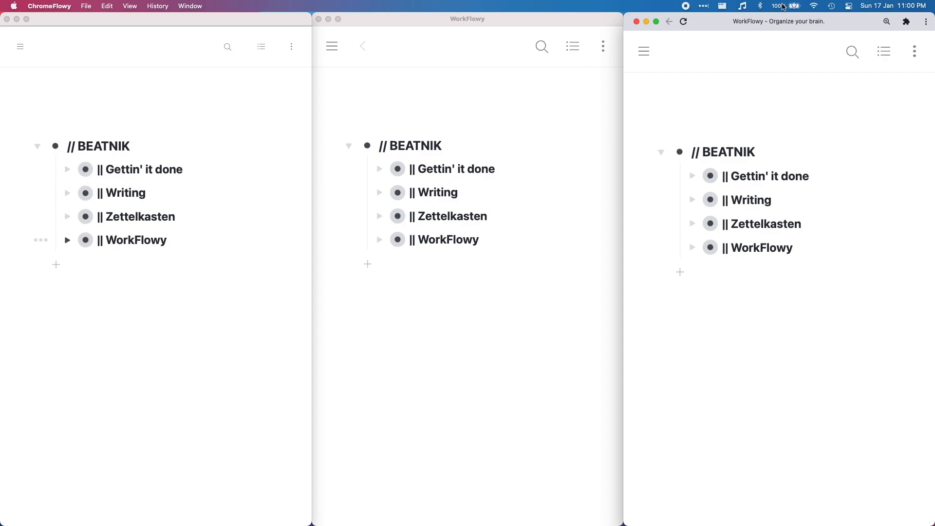
{"action": "left_click", "coordinate": [721, 6]}
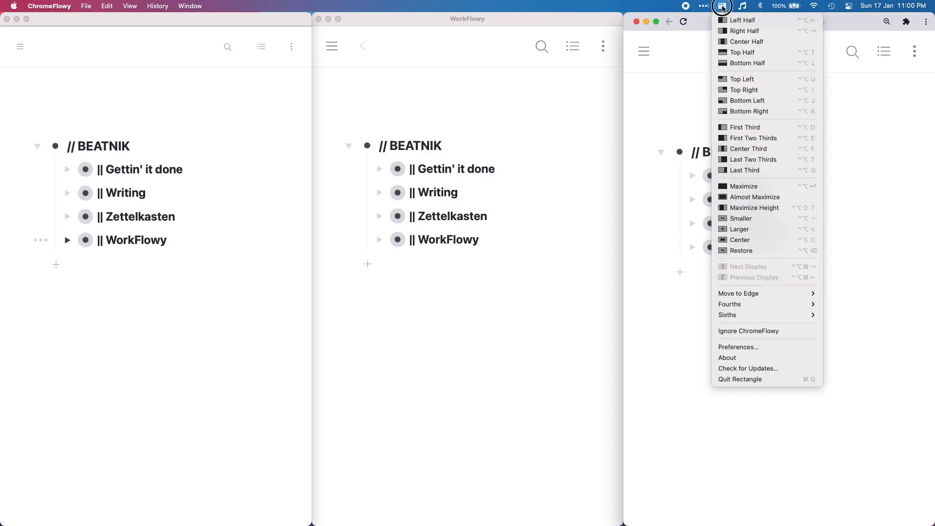
{"action": "mouse_move", "coordinate": [746, 41]}
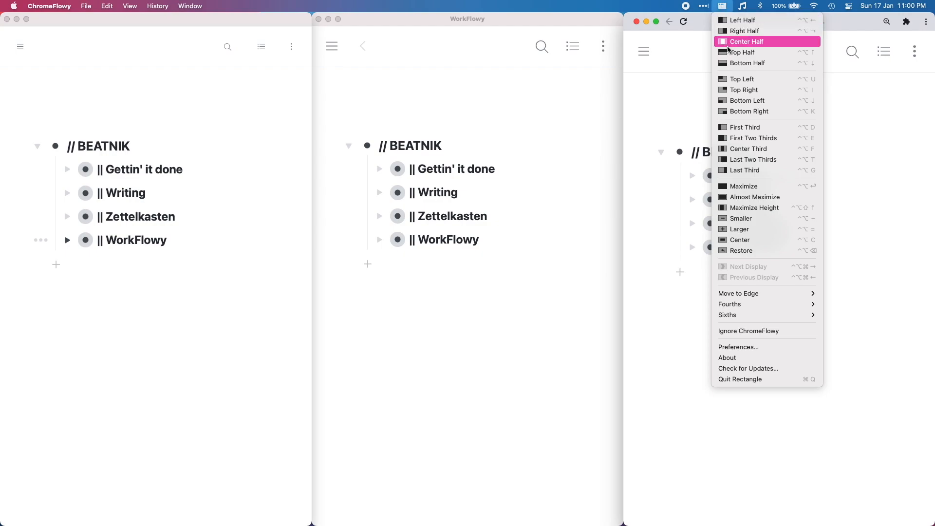
{"action": "mouse_move", "coordinate": [685, 345]}
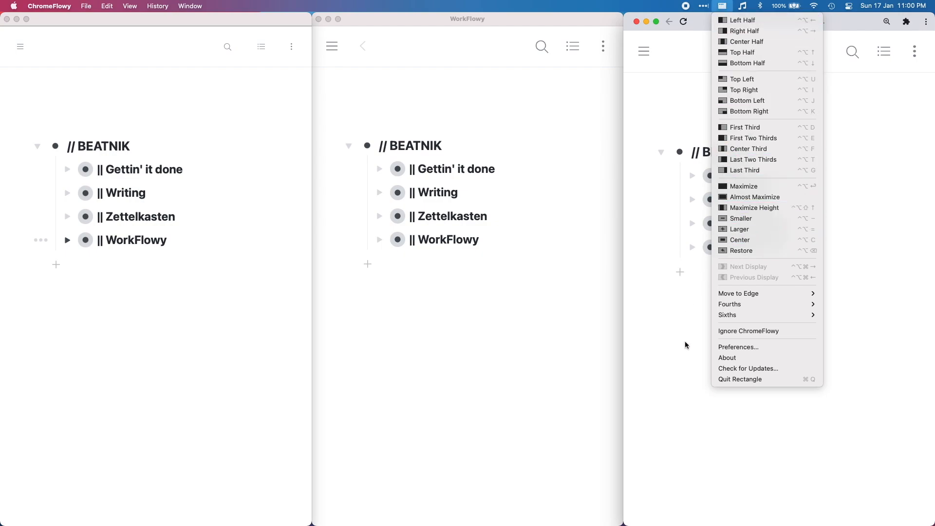
{"action": "left_click", "coordinate": [543, 332]}
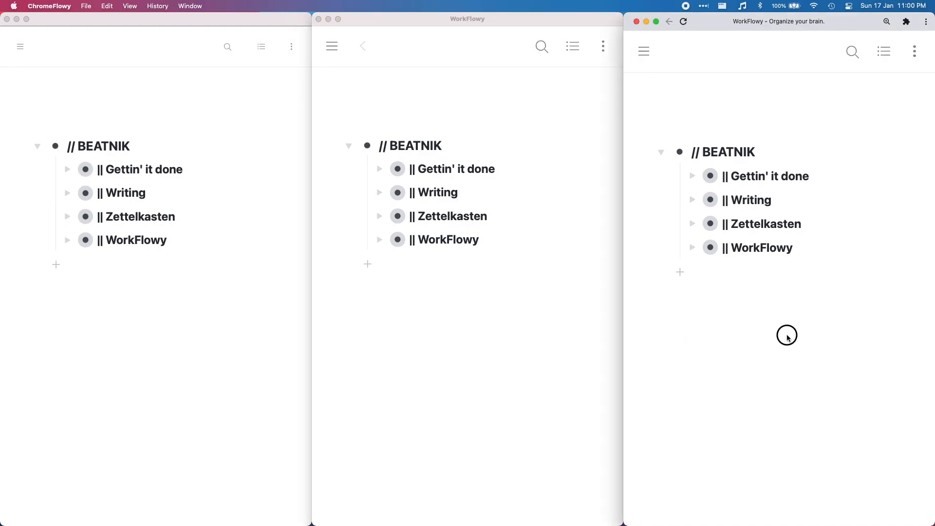
{"action": "mouse_move", "coordinate": [906, 12]}
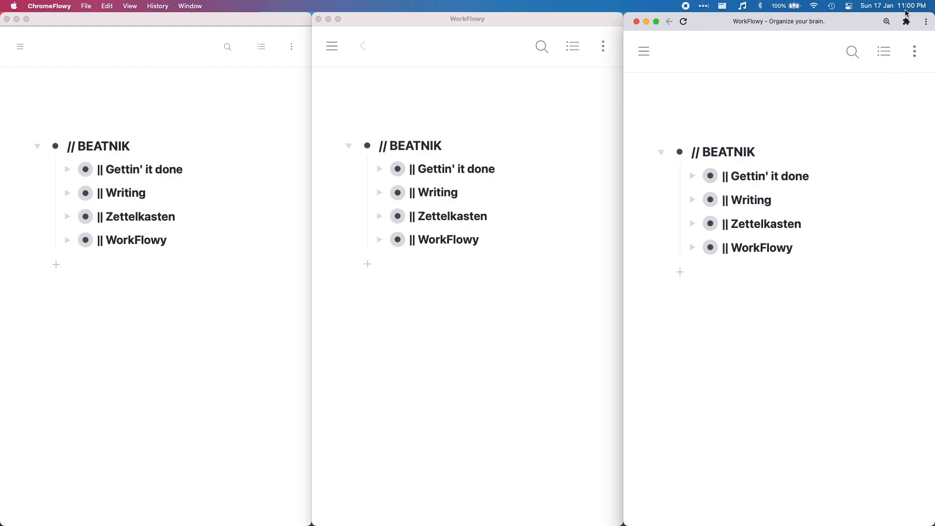
{"action": "left_click", "coordinate": [906, 21]}
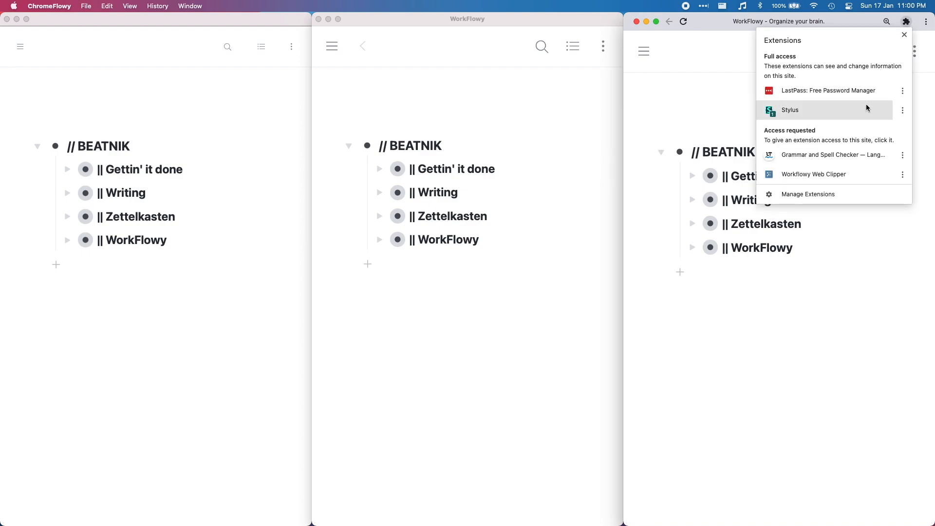
{"action": "mouse_move", "coordinate": [866, 174]}
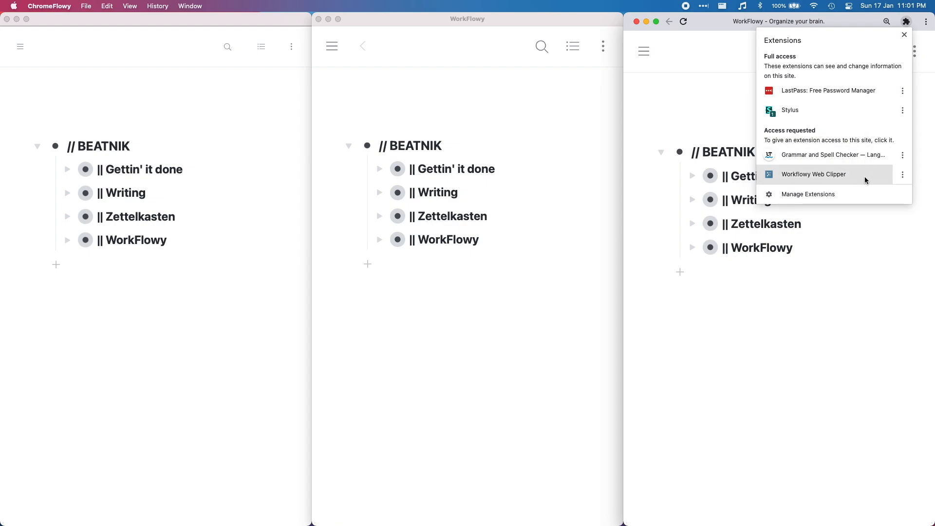
{"action": "mouse_move", "coordinate": [867, 252]}
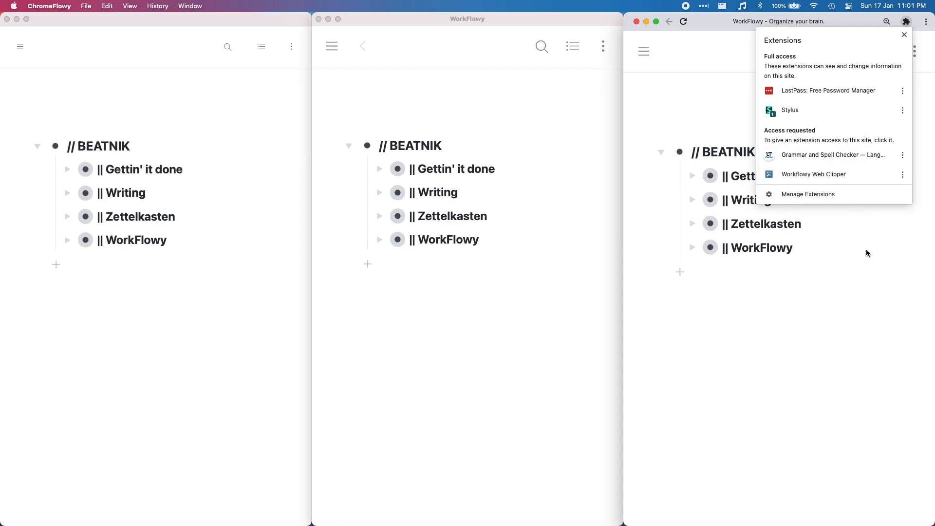
{"action": "left_click", "coordinate": [904, 34]}
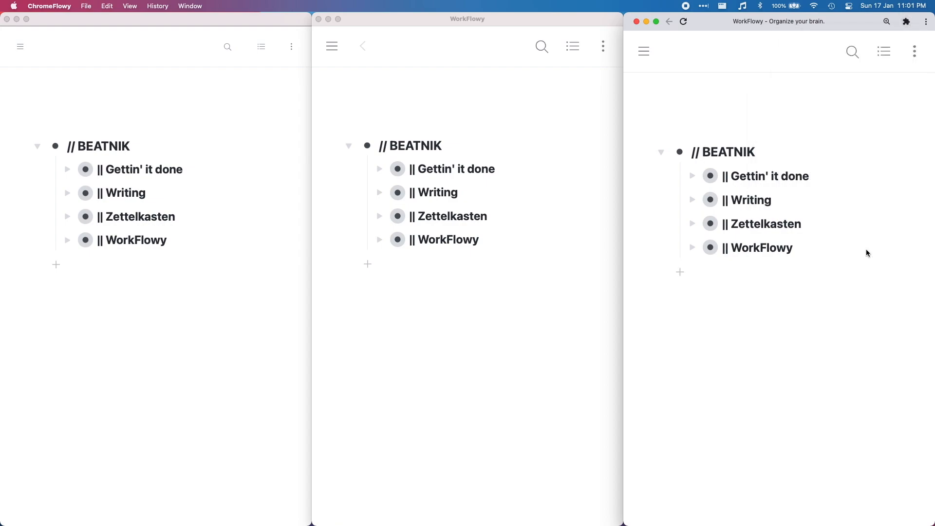